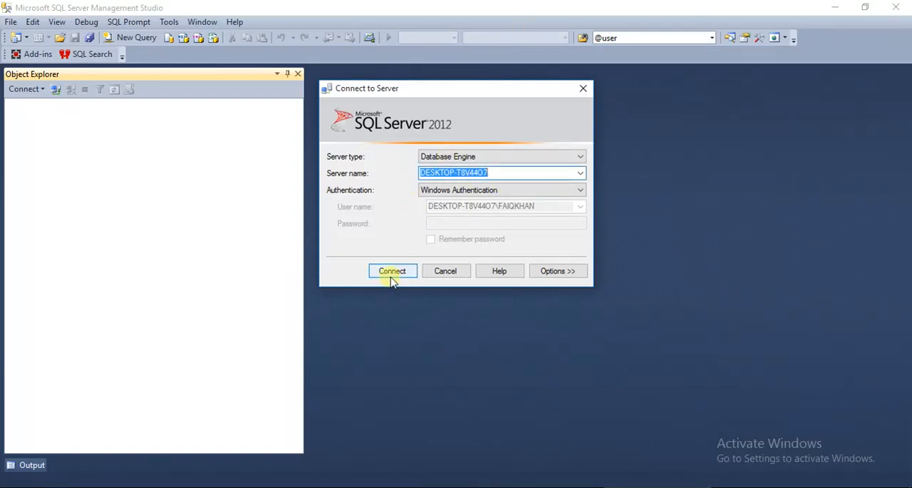
- Connect to the local SQL Server and expand its Databases list in Object Explorer
left_click(390, 271)
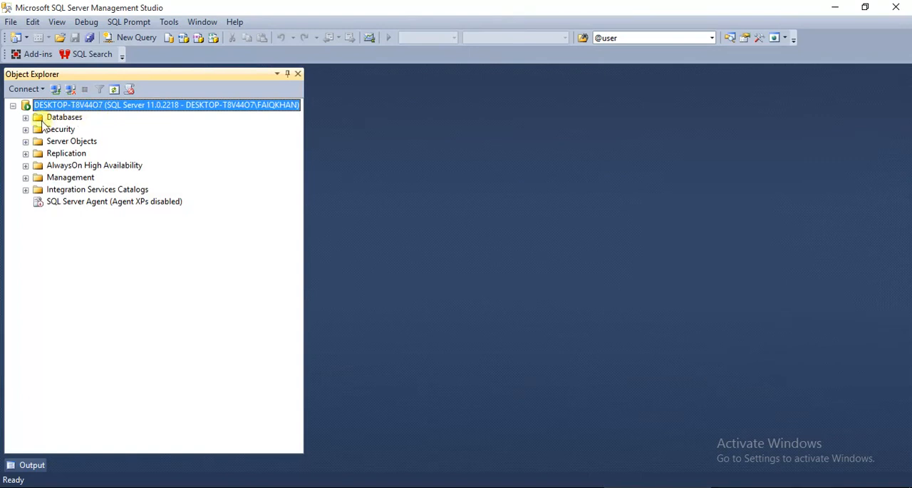
left_click(26, 117)
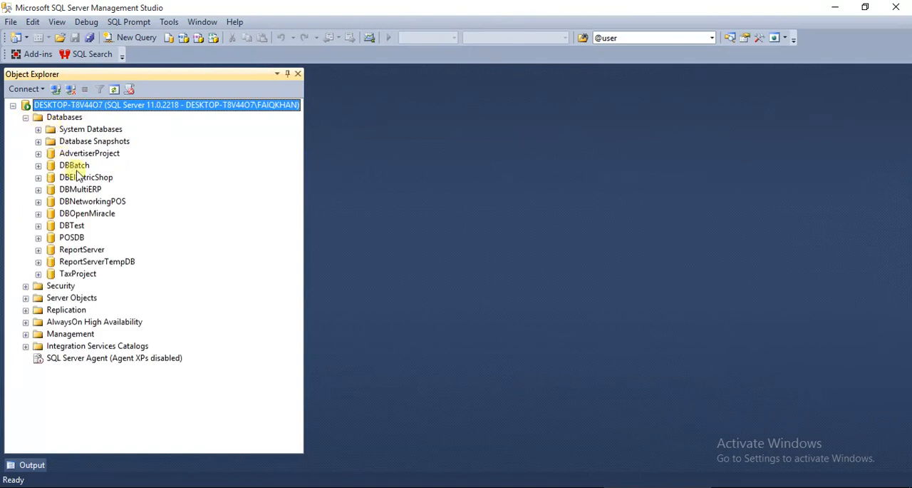
mouse_move(83, 254)
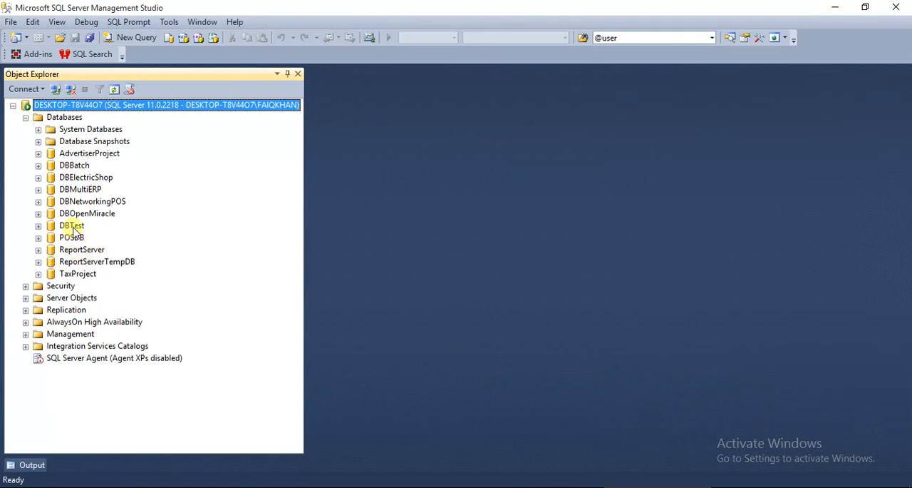
- Start the Export Data-tier Application wizard for DBTest and reach the export settings page
right_click(71, 225)
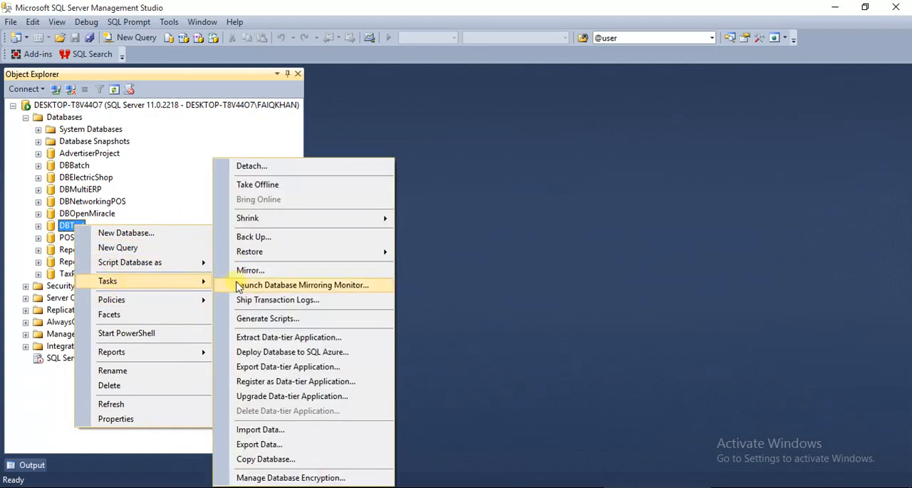
mouse_move(288, 364)
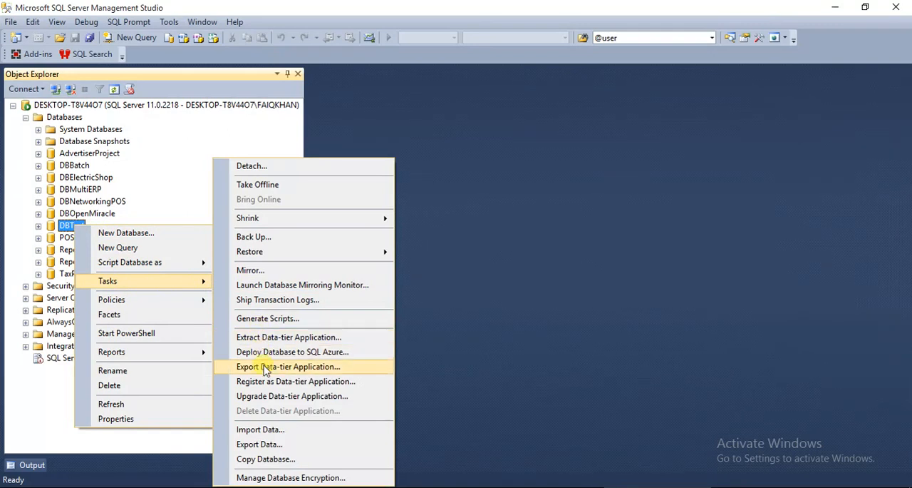
left_click(288, 365)
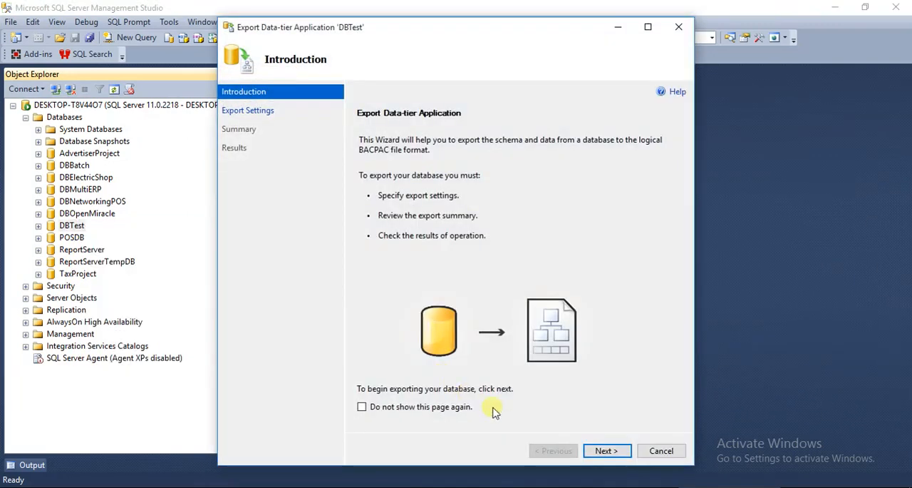
left_click(607, 451)
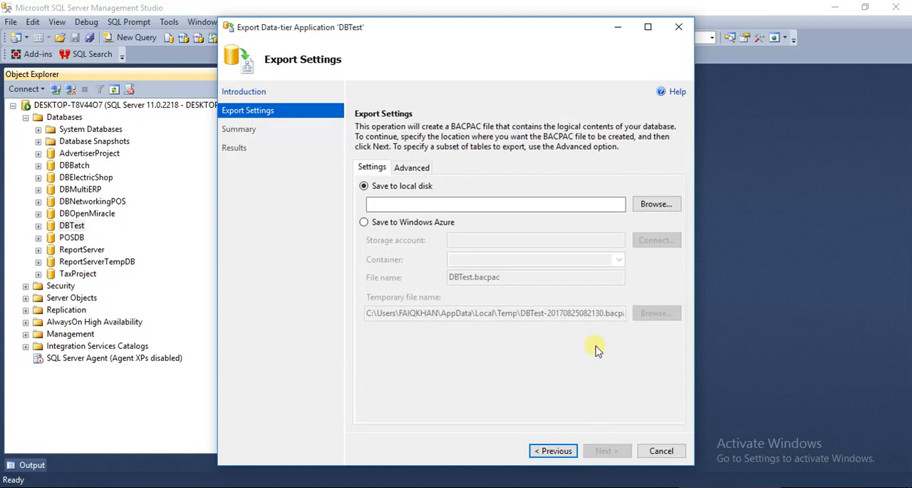
- Save the export as DBAdtest.bacpac in E:\New folder and run the export to completion
left_click(655, 204)
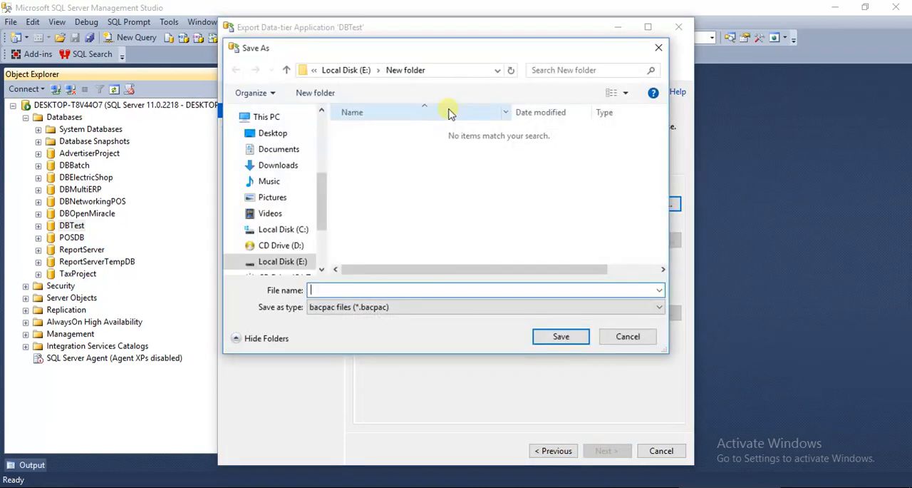
mouse_move(407, 257)
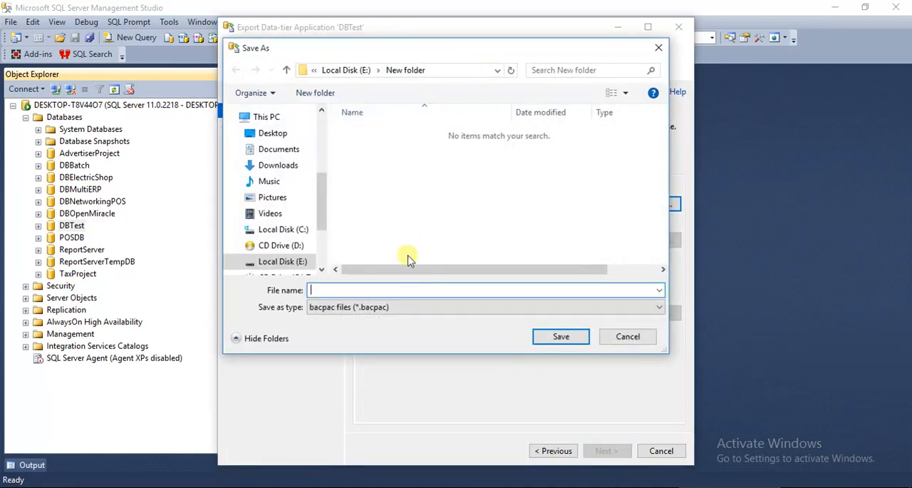
mouse_move(384, 290)
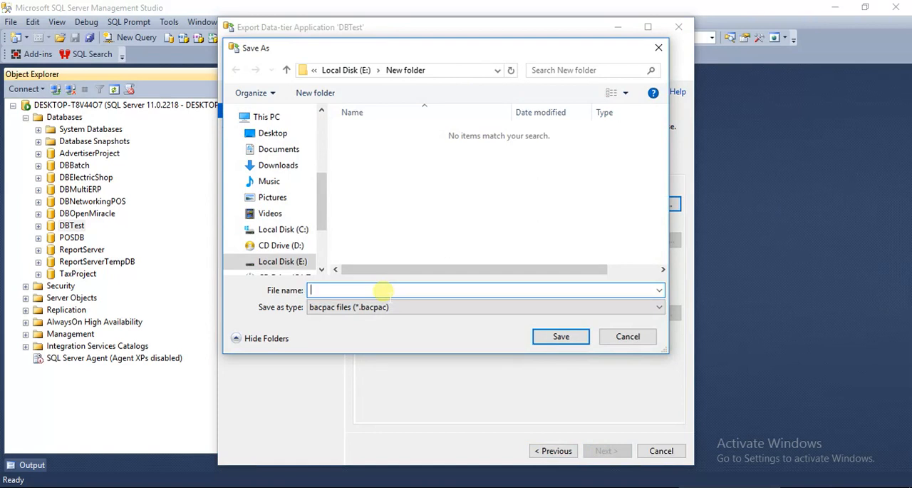
type("DBA")
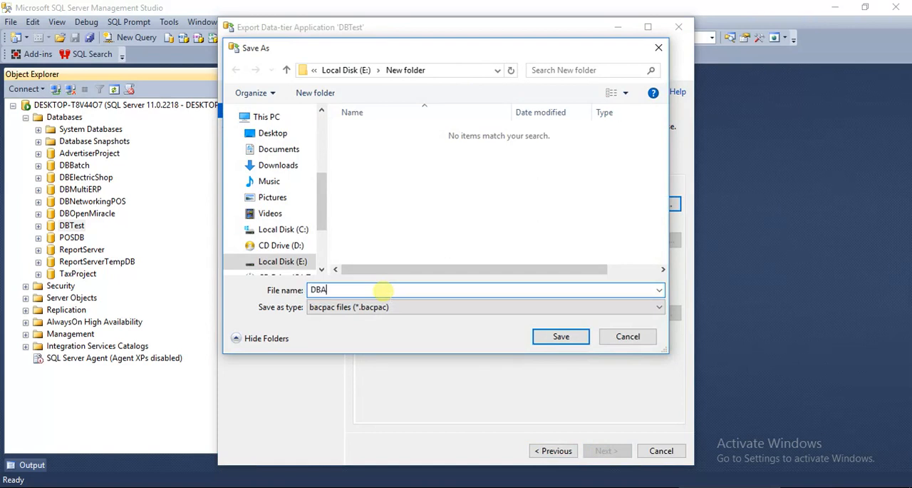
type("dte")
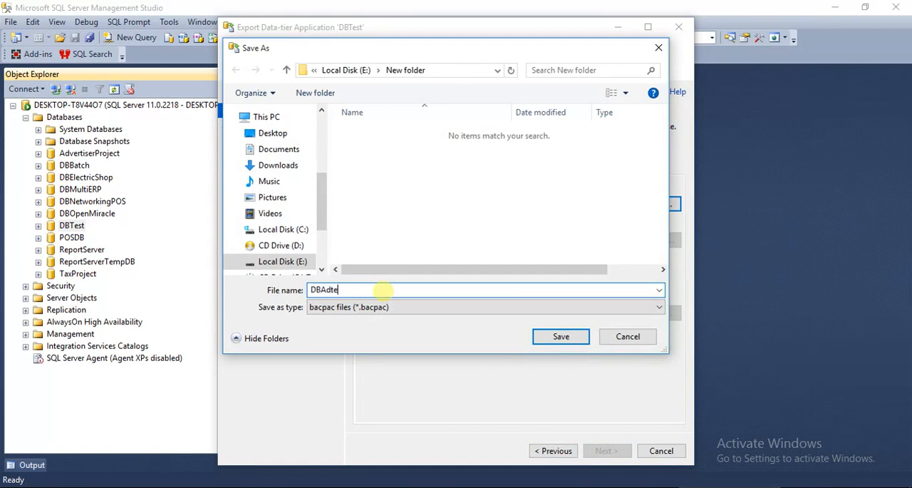
type("st")
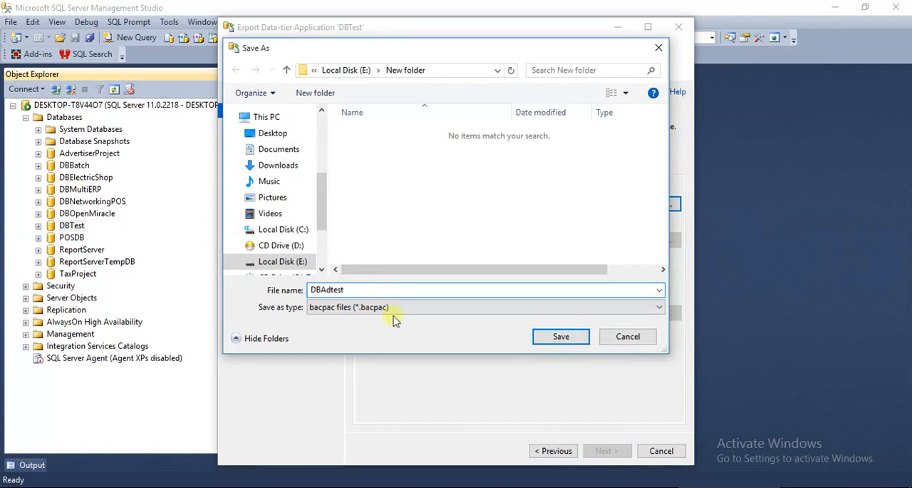
left_click(562, 337)
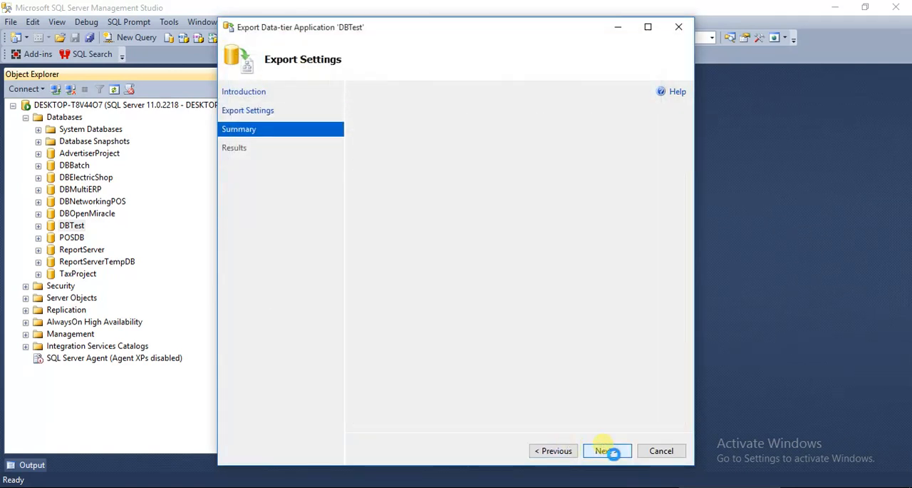
left_click(601, 450)
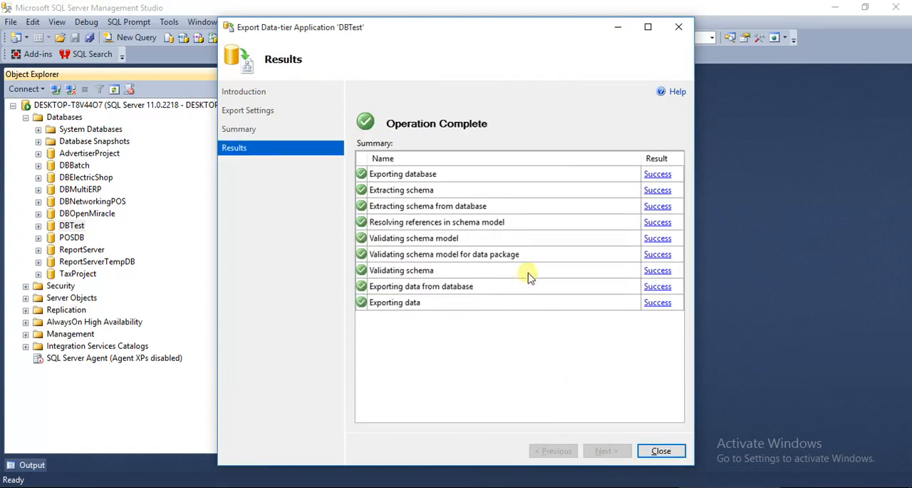
mouse_move(425, 179)
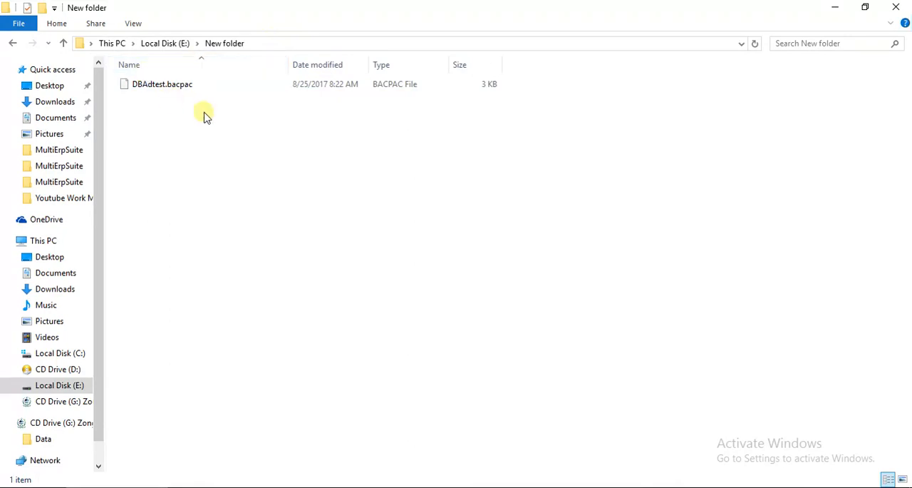
- Select DBAdtest.bacpac in E:\New folder to confirm the exported file exists
left_click(162, 84)
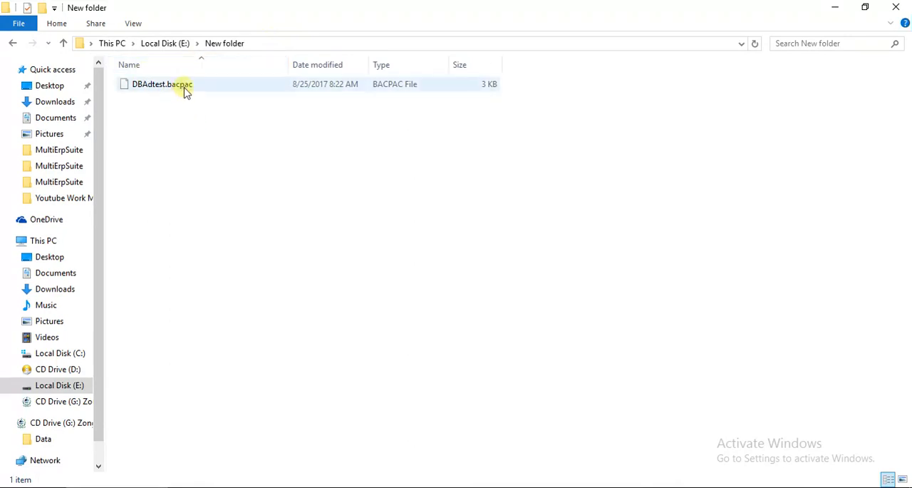
mouse_move(392, 91)
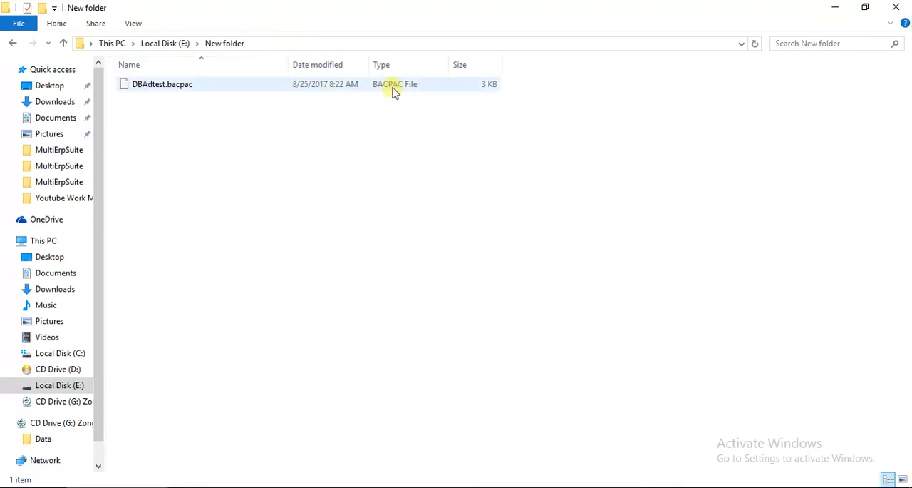
mouse_move(245, 92)
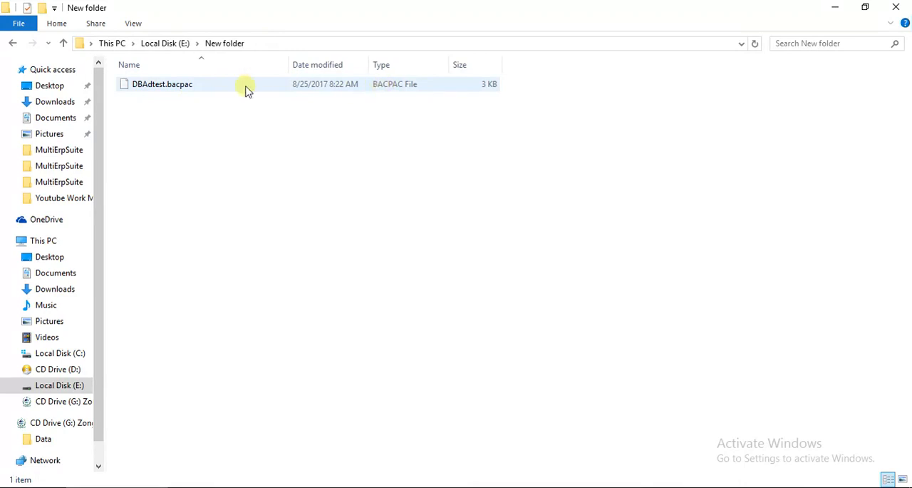
mouse_move(202, 94)
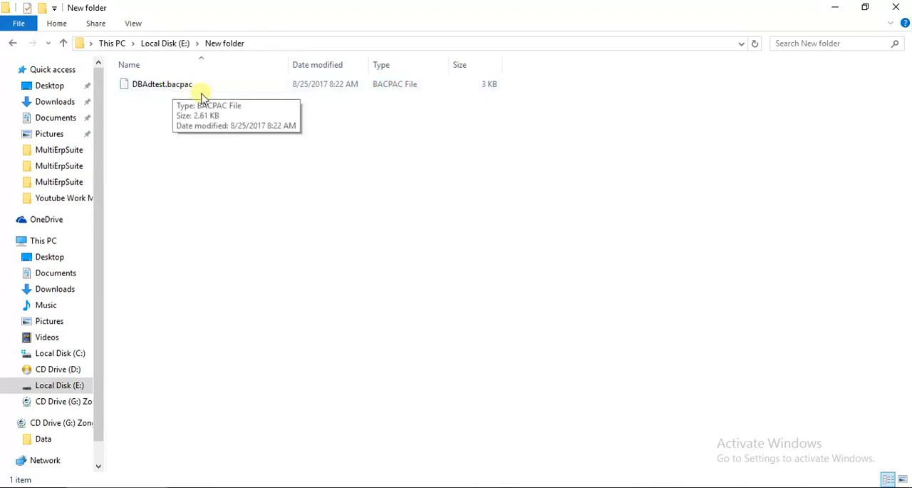
mouse_move(272, 52)
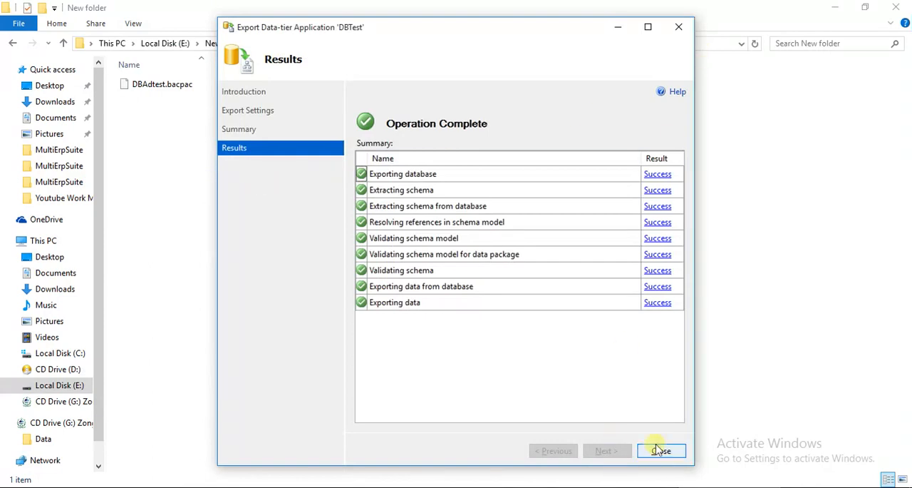
- Close the export wizard and complete deleting DBTest from the server's databases
left_click(662, 450)
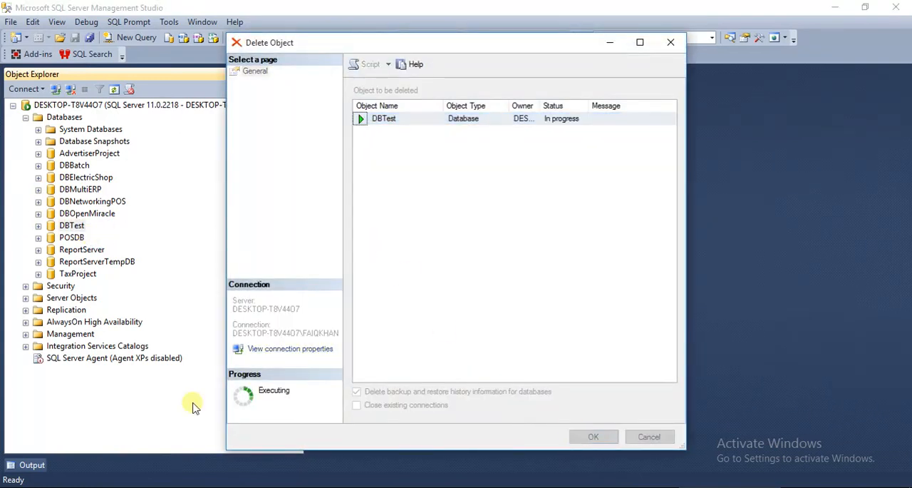
mouse_move(177, 265)
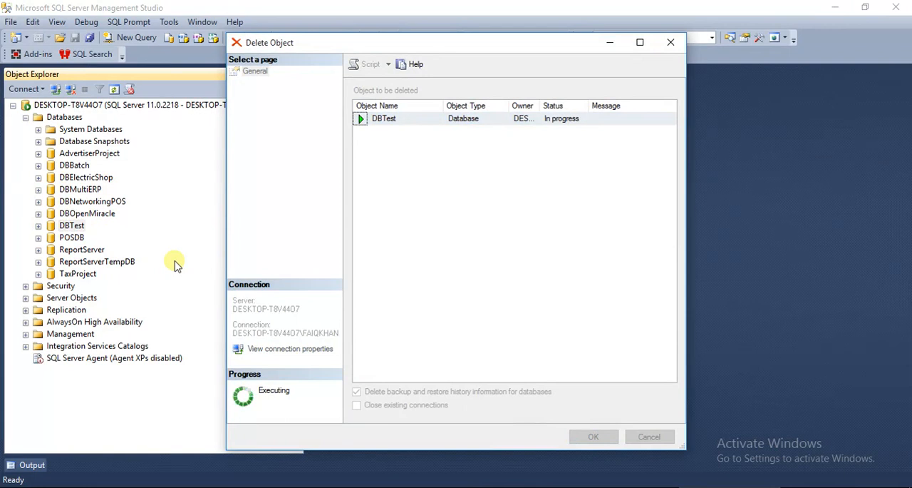
mouse_move(199, 265)
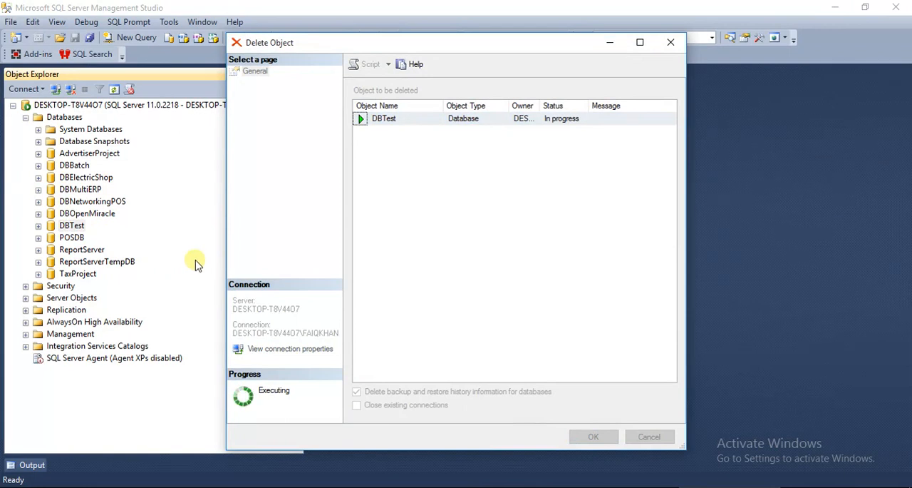
left_click(593, 436)
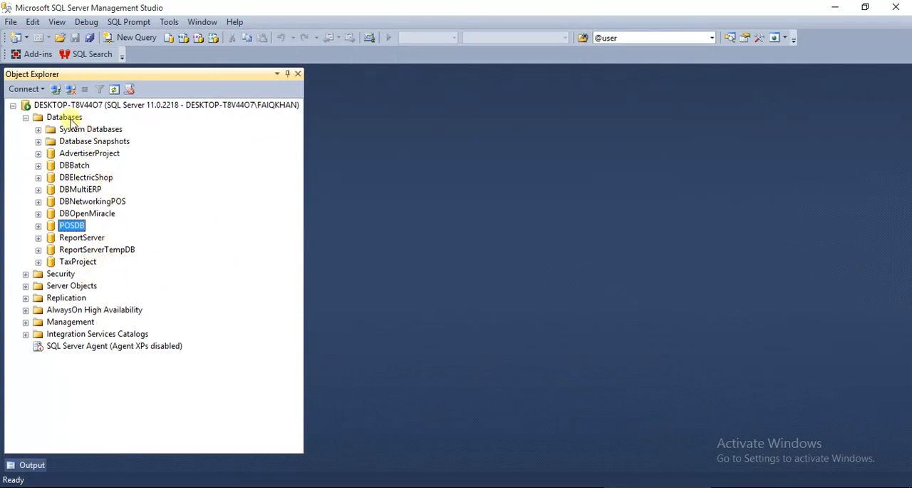
- Launch Import Data-tier Application from the Databases folder's context menu
right_click(64, 116)
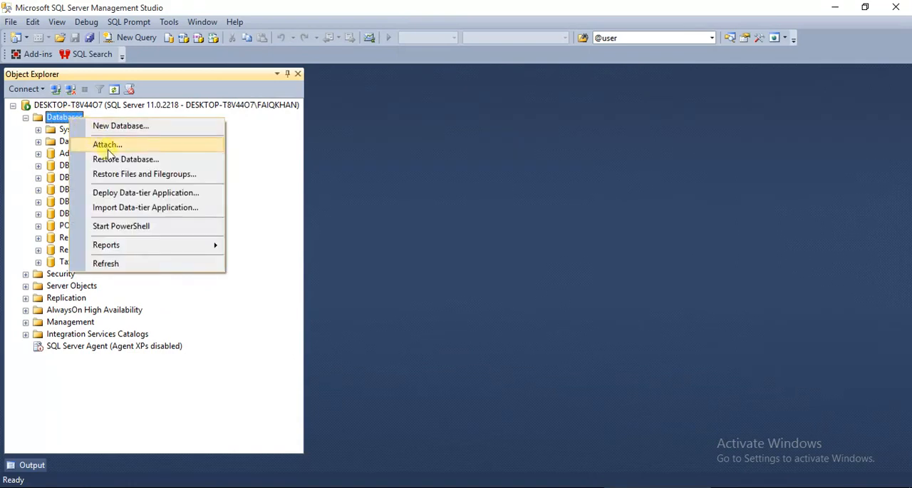
mouse_move(136, 148)
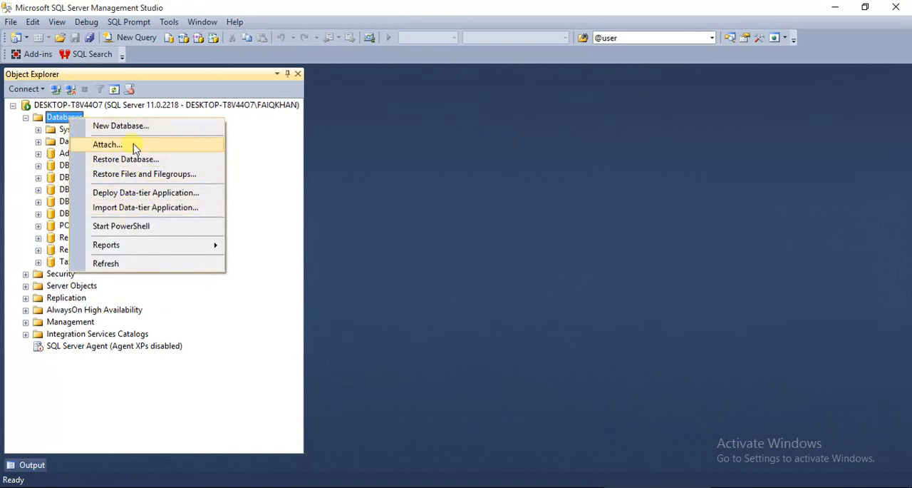
mouse_move(163, 192)
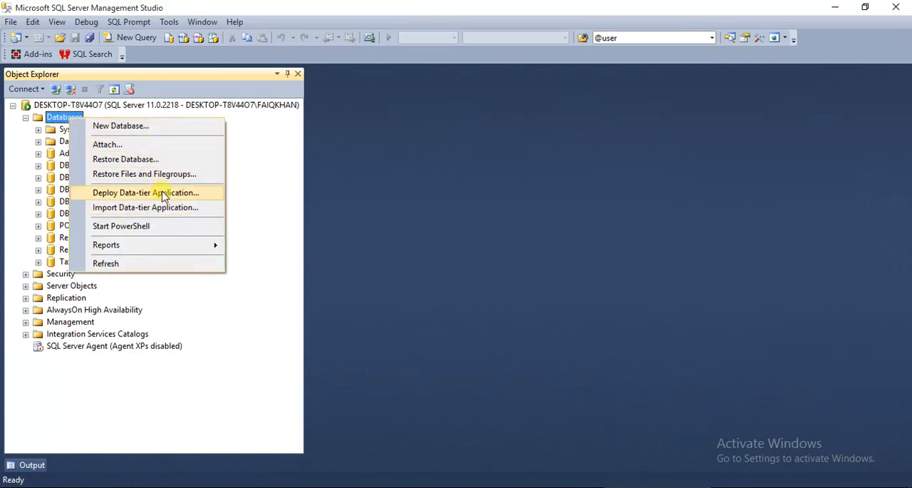
mouse_move(150, 207)
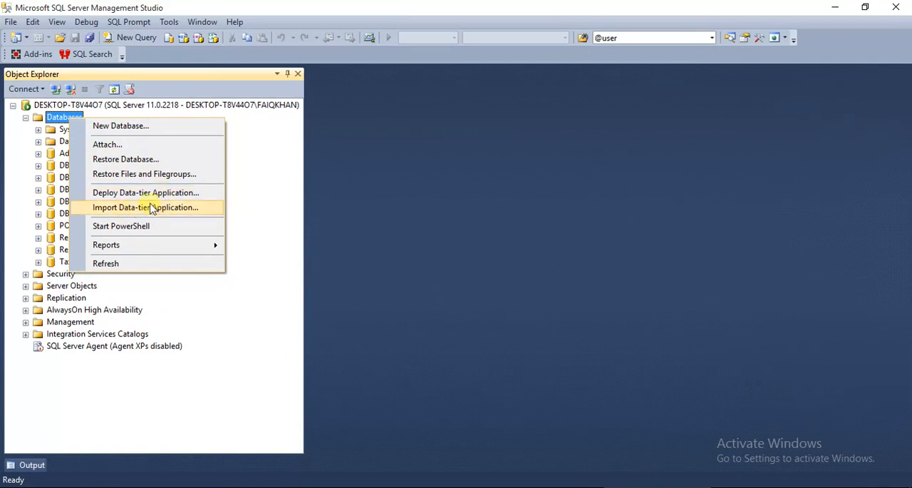
mouse_move(155, 211)
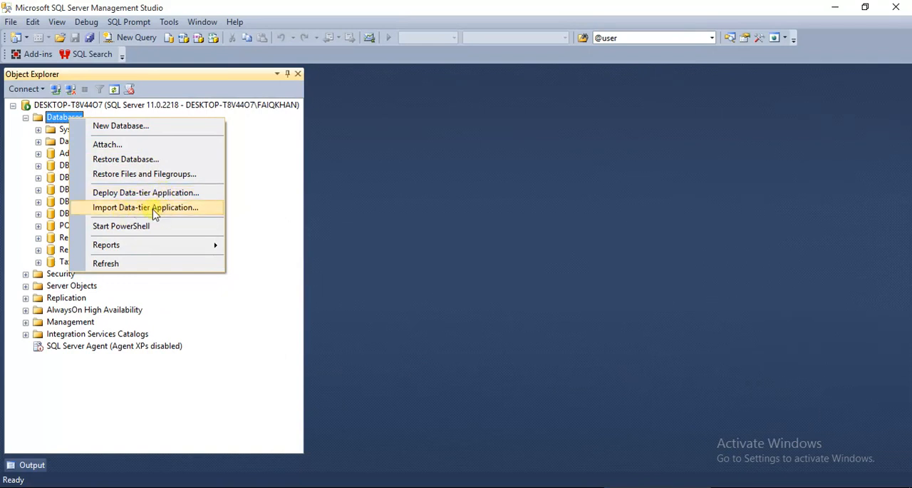
left_click(146, 206)
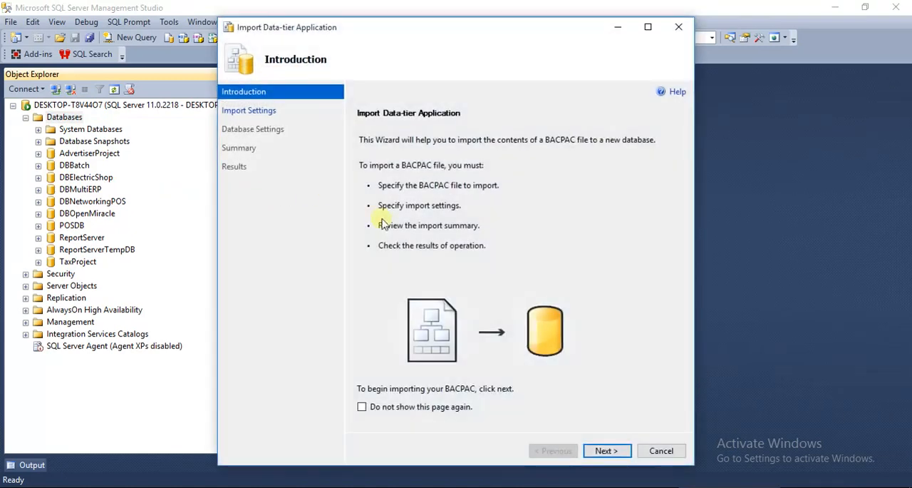
- Import E:\New folder\DBAdtest.bacpac as new database DBAdtest and close the finished wizard
left_click(607, 451)
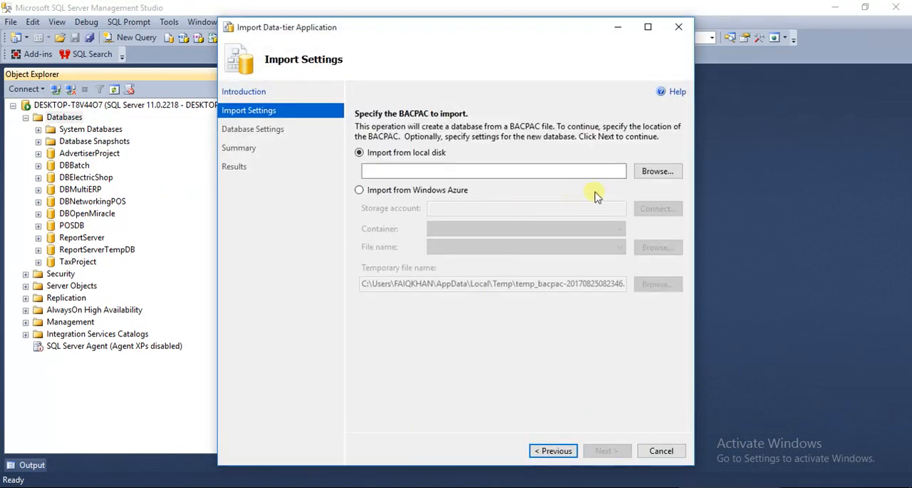
left_click(656, 171)
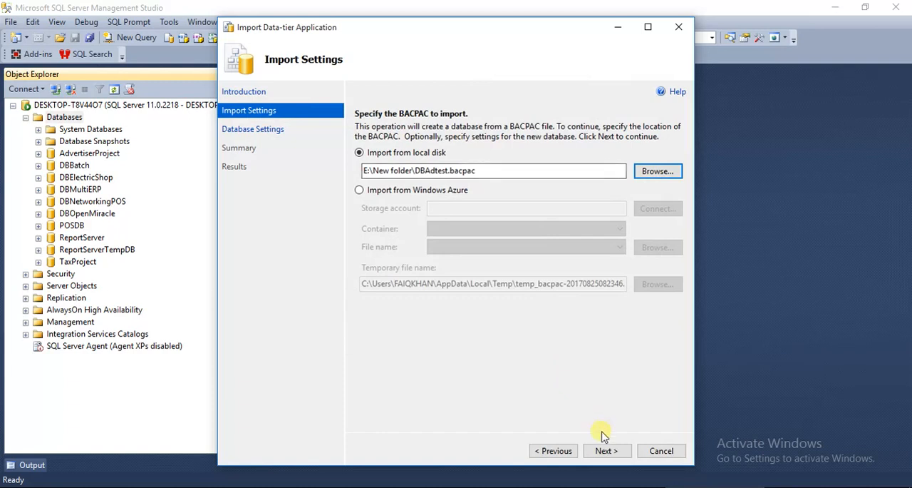
left_click(606, 451)
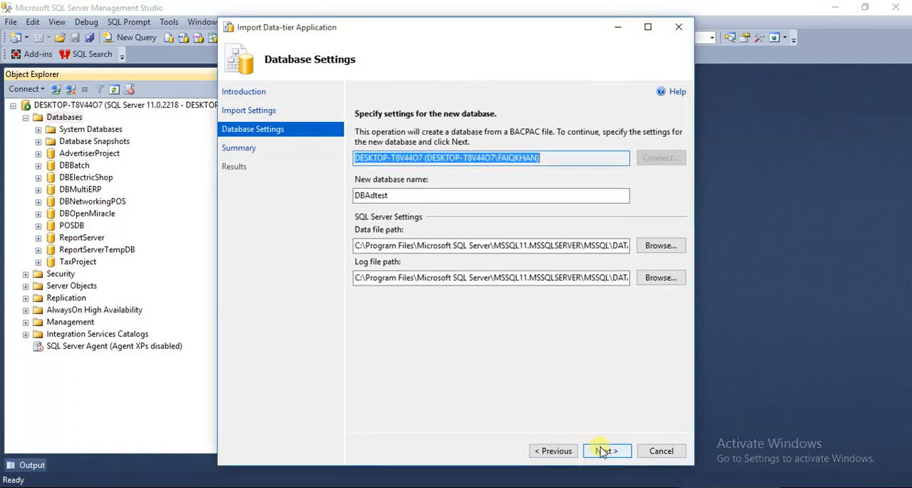
left_click(606, 451)
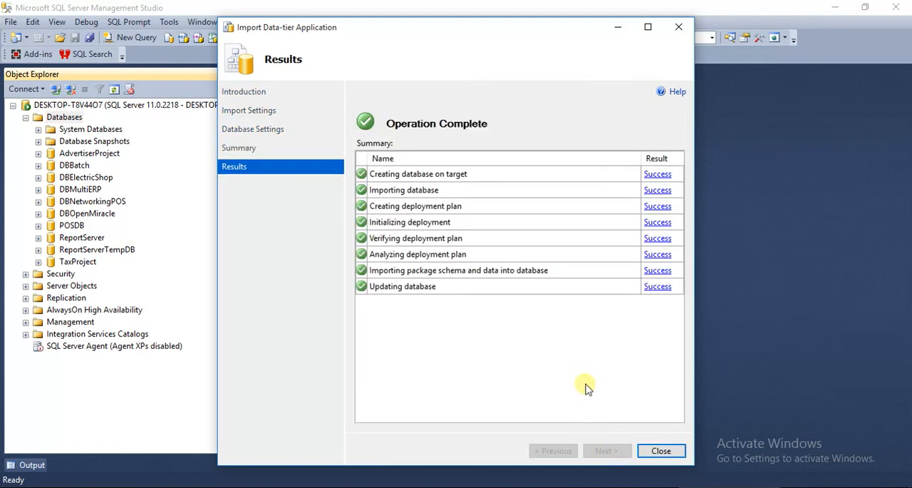
mouse_move(596, 285)
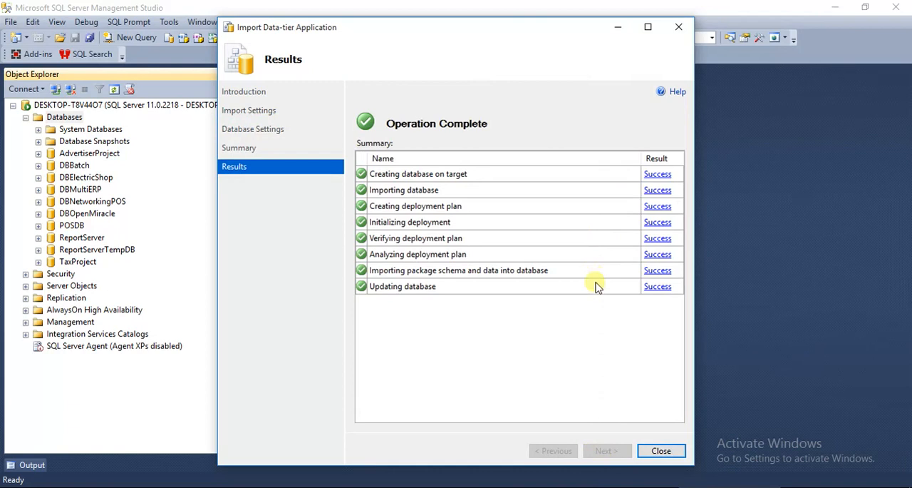
left_click(662, 451)
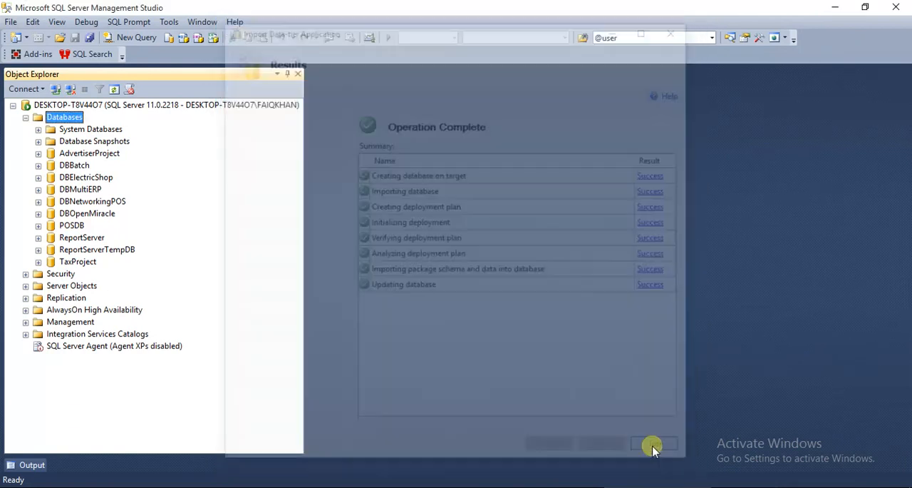
left_click(653, 442)
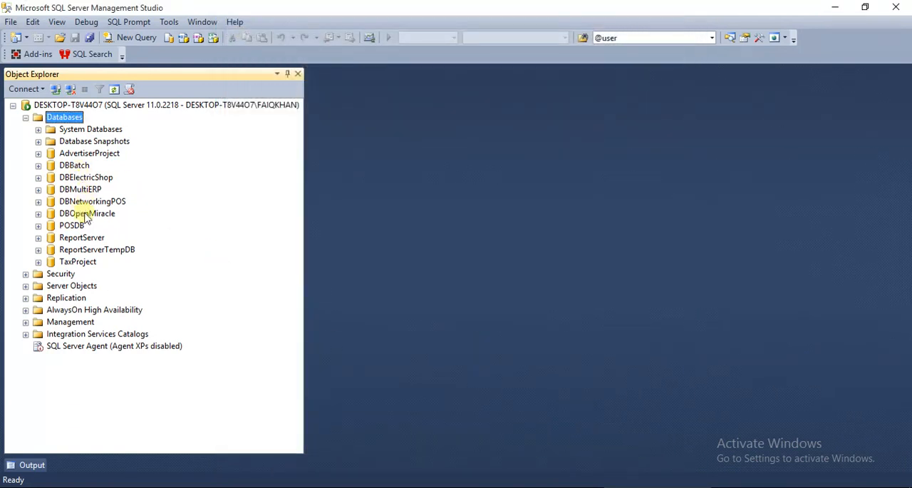
- Refresh the Databases list and select the newly imported DBAdtest database
right_click(64, 117)
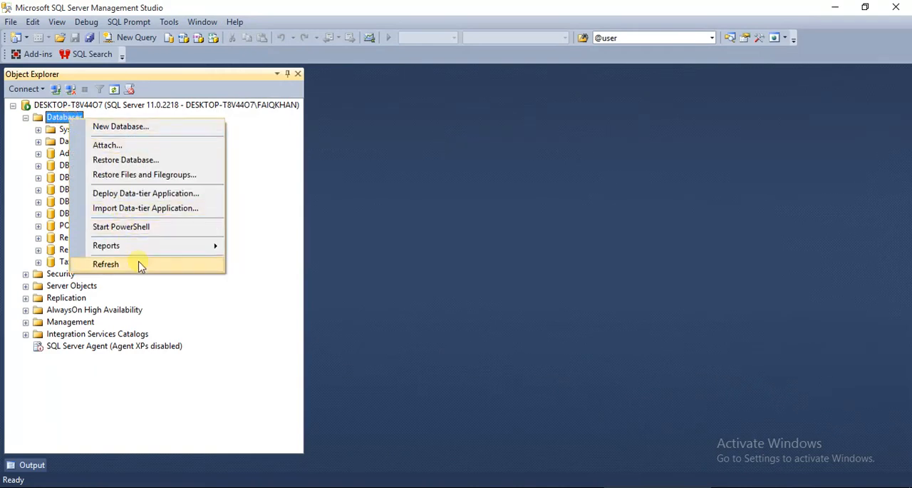
left_click(106, 264)
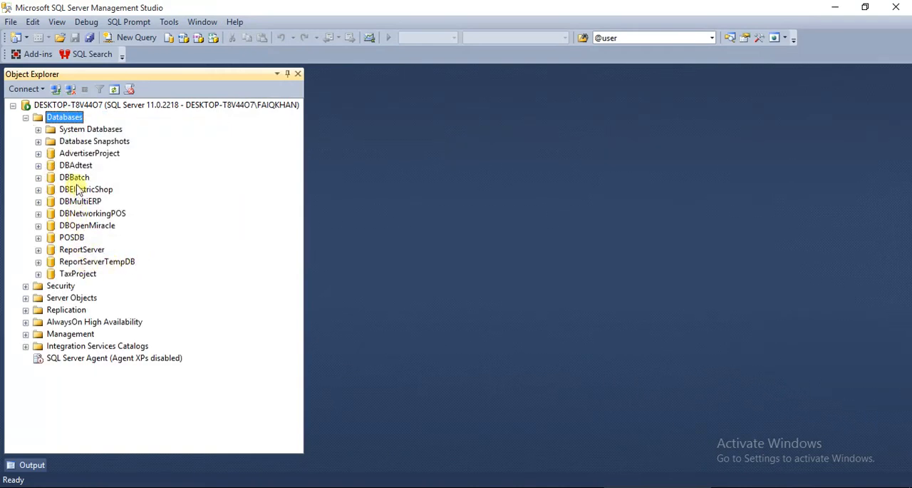
left_click(76, 165)
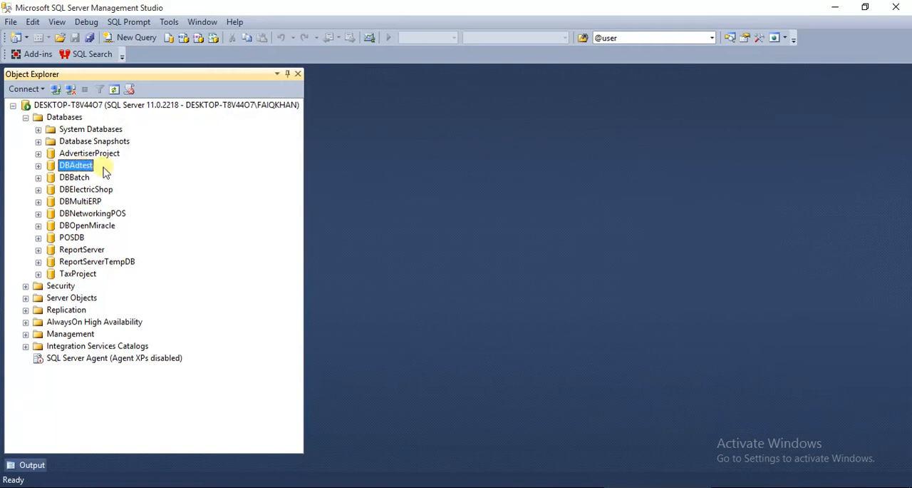
mouse_move(77, 193)
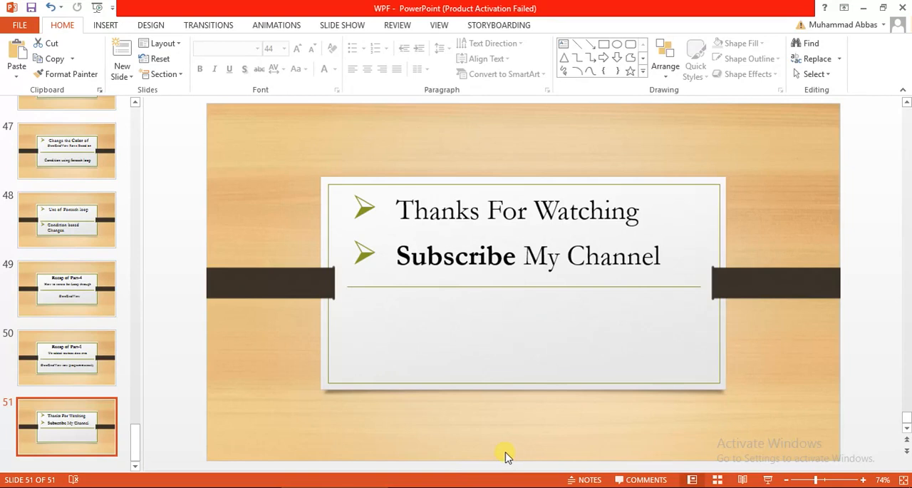
mouse_move(513, 203)
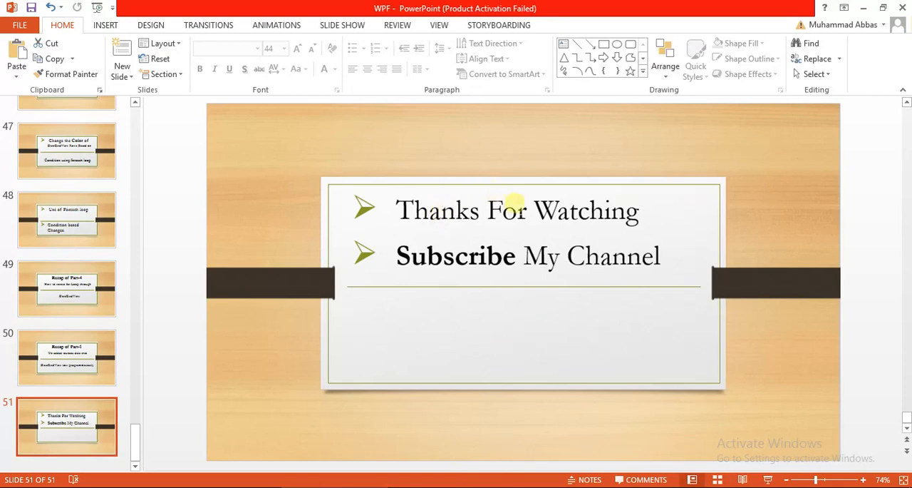